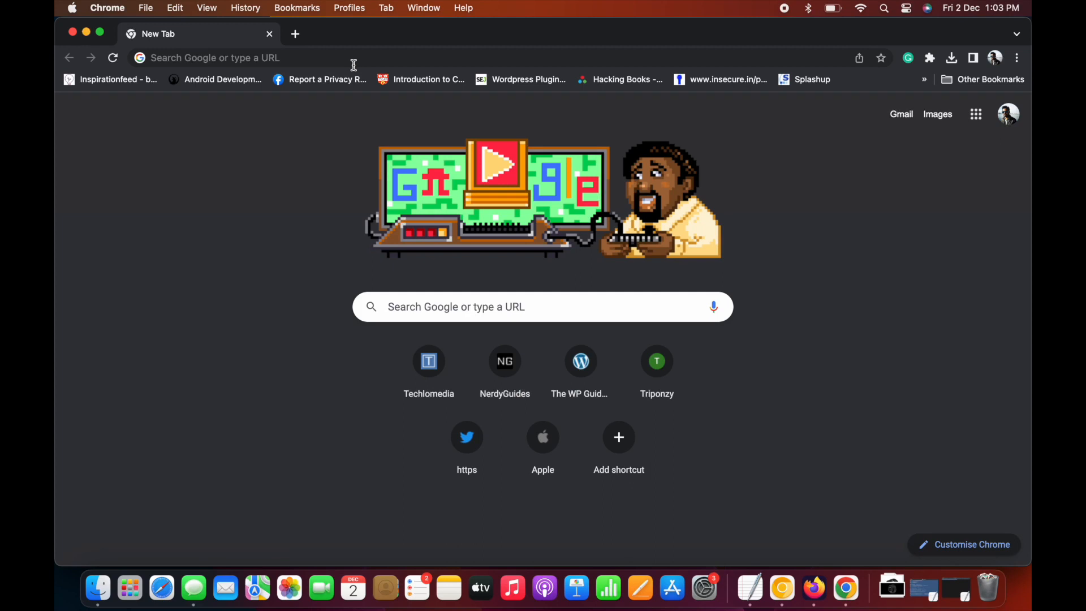
Navigate to chrome://flags to reach the Experiments page
text(chrome://flags)
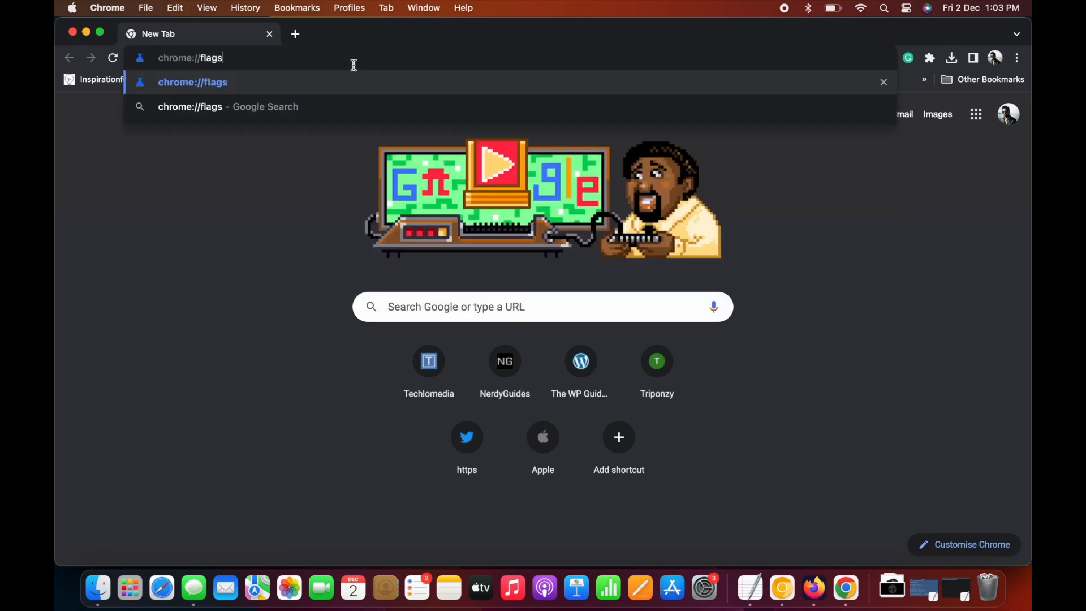
key(Enter)
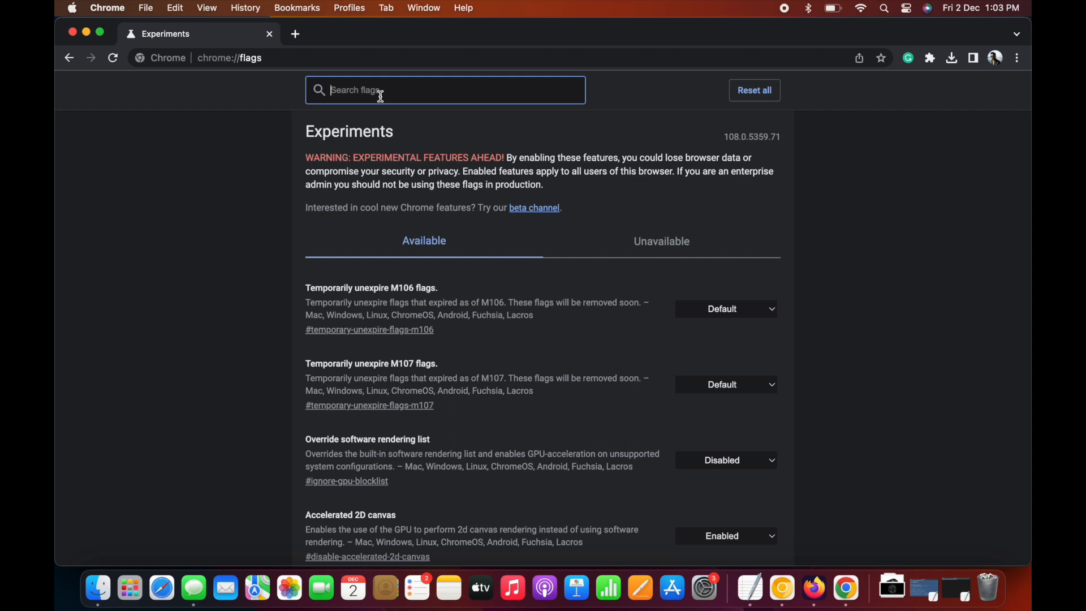
Filter flags by 'battery', set the battery saver mode flag to Enabled, and start a new tab
text(battery)
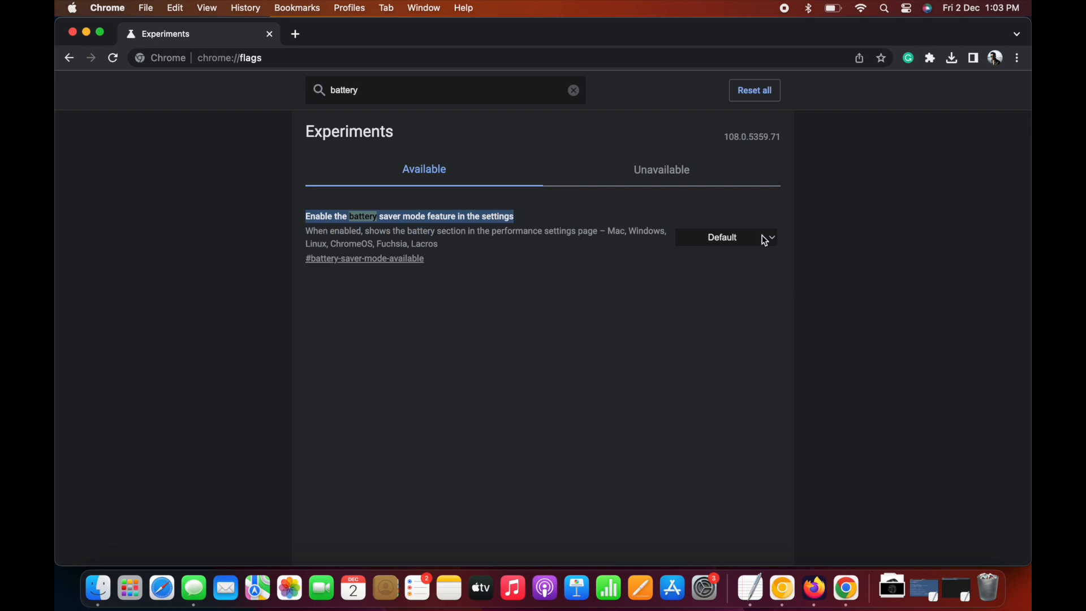
click(725, 236)
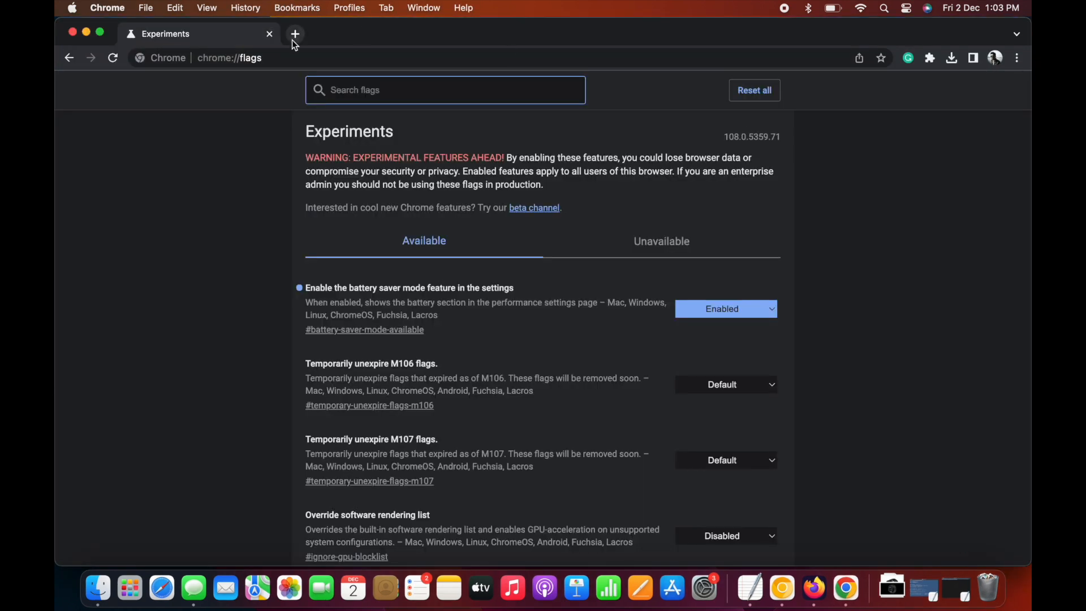
click(294, 33)
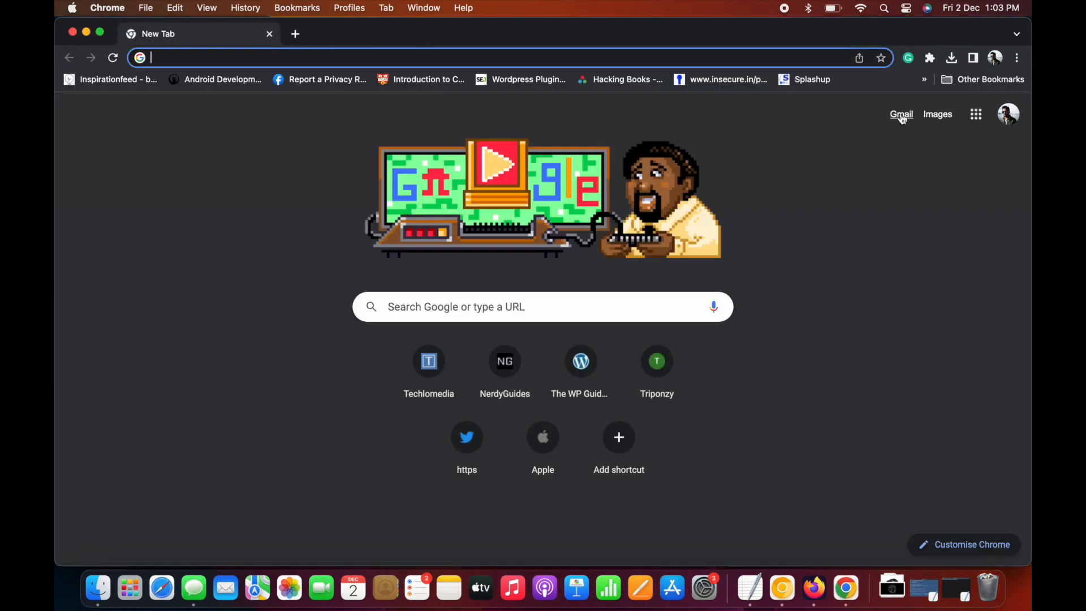
Reach the Performance section of Chrome Settings via the three-dot menu
click(1017, 57)
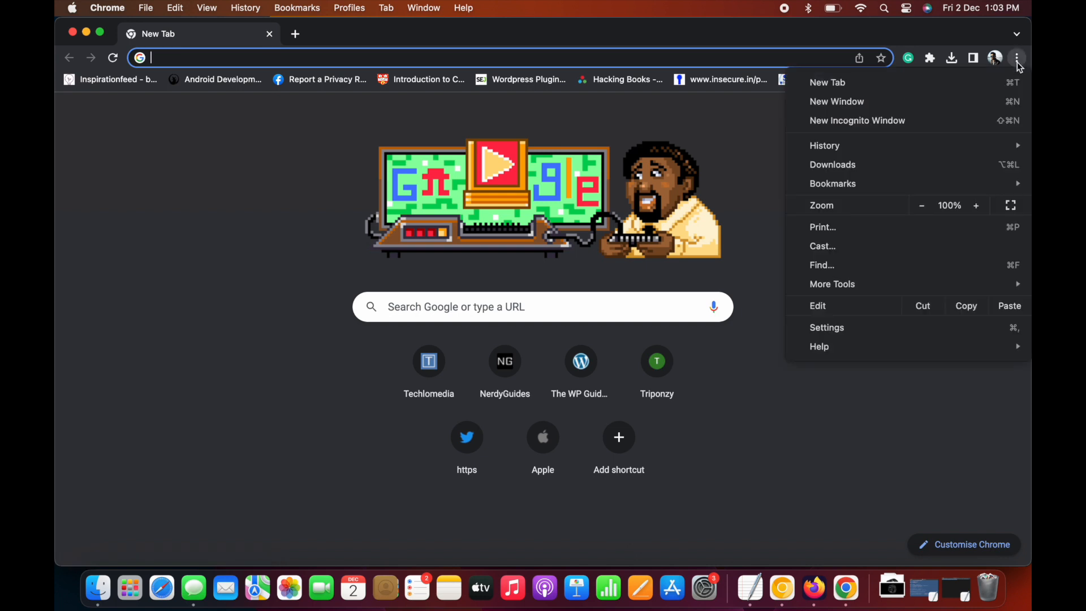
click(826, 327)
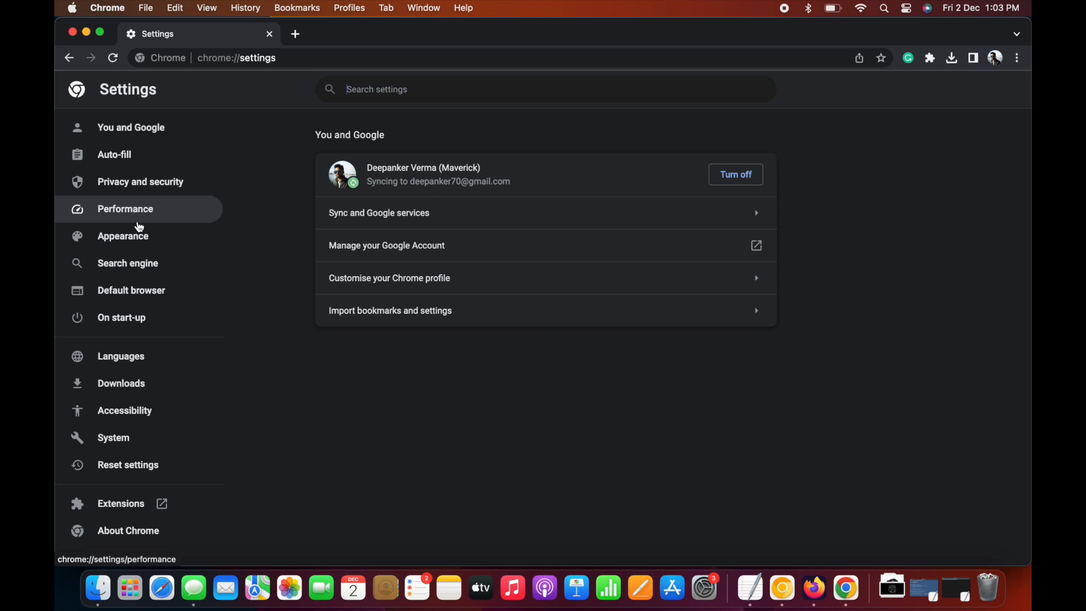
click(126, 208)
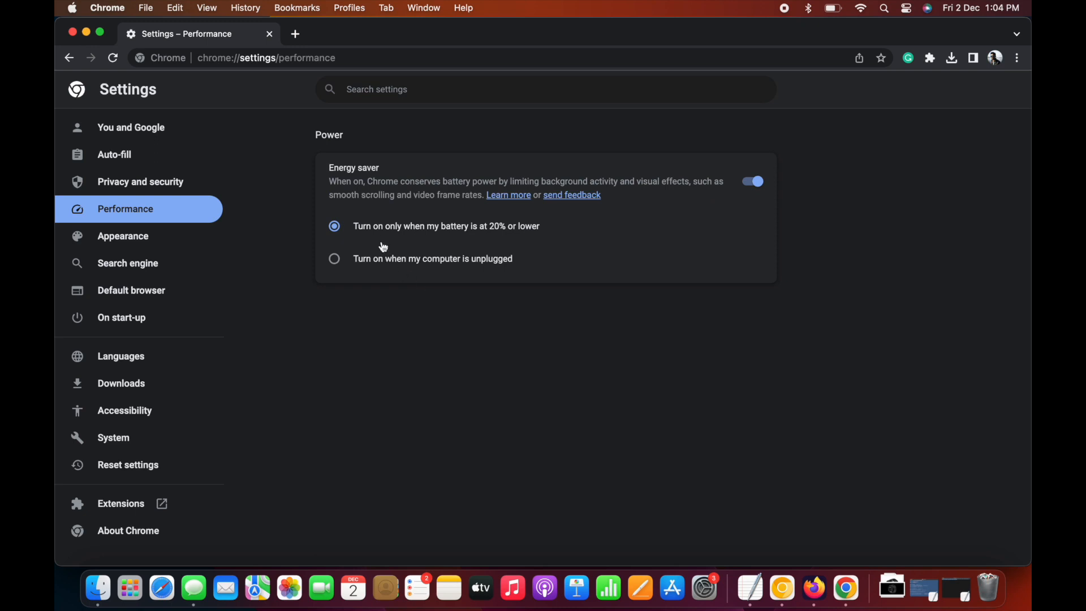
mouse_move(380, 290)
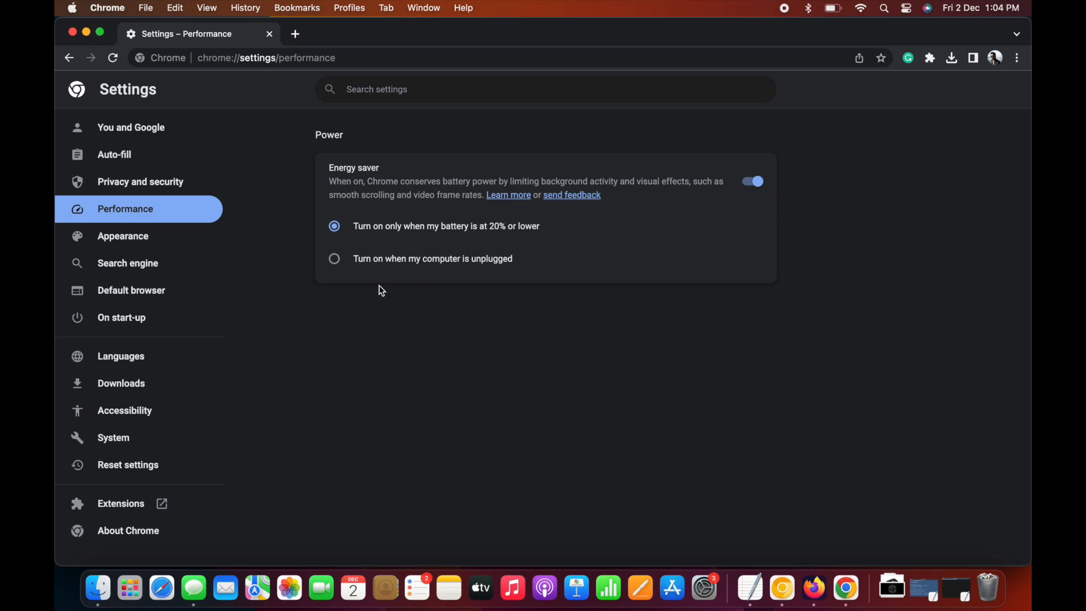
Switch Energy saver to 'when unplugged', then back to '20% battery or lower'
click(334, 258)
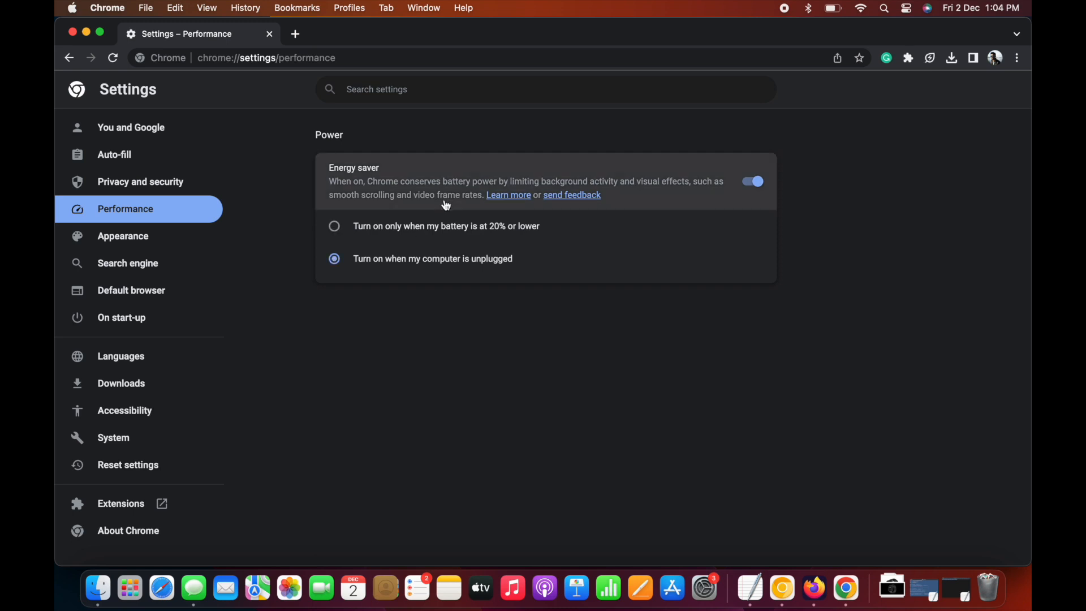
click(334, 226)
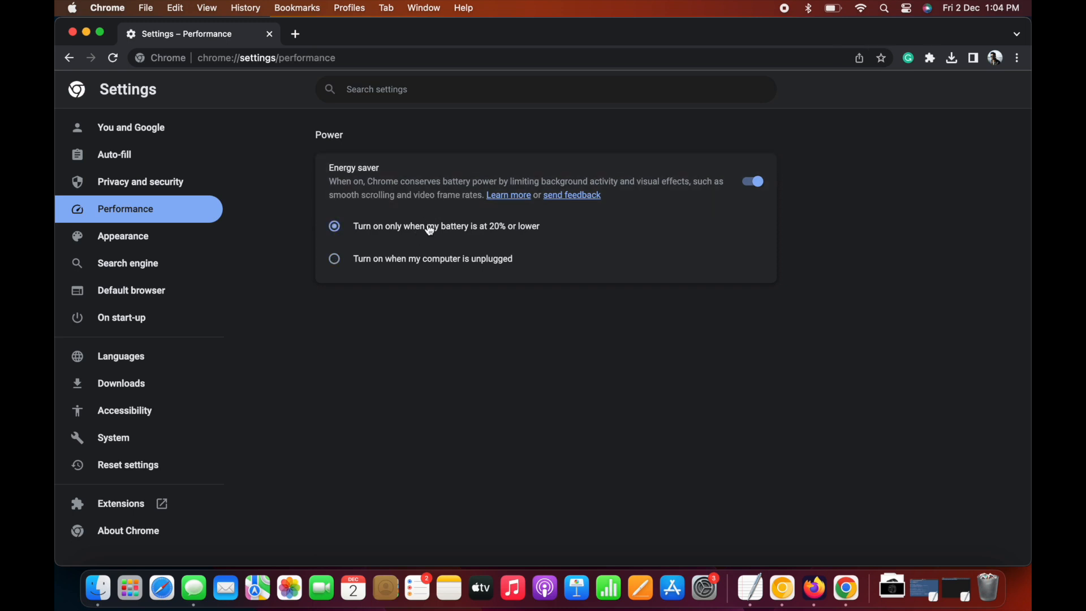